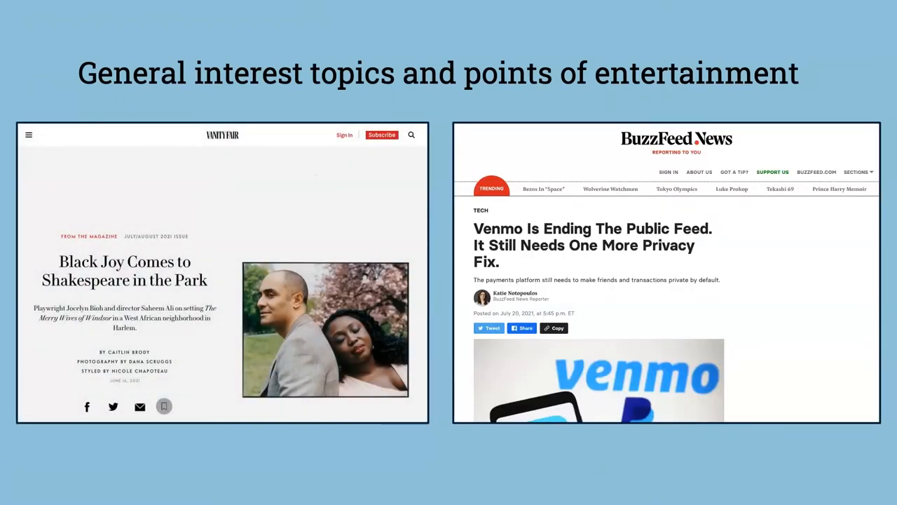
Step: Advance past the Vanity Fair and BuzzFeed News entertainment slide to General News Sources
key("right")
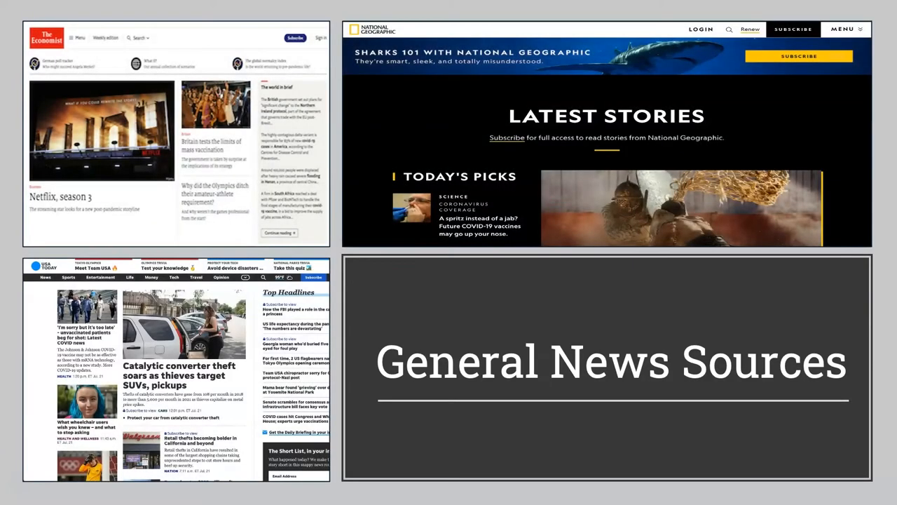
Step: Move from The Economist, National Geographic and USA Today slide to Scholarly Sources
key("Right")
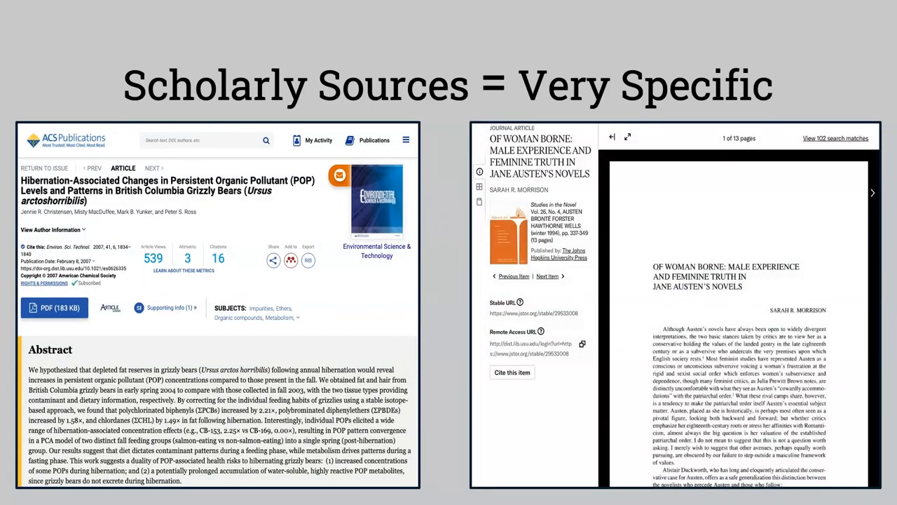
Step: Scroll past the ACS Publications and JSTOR examples to the annotated floods article
scroll("down", 3)
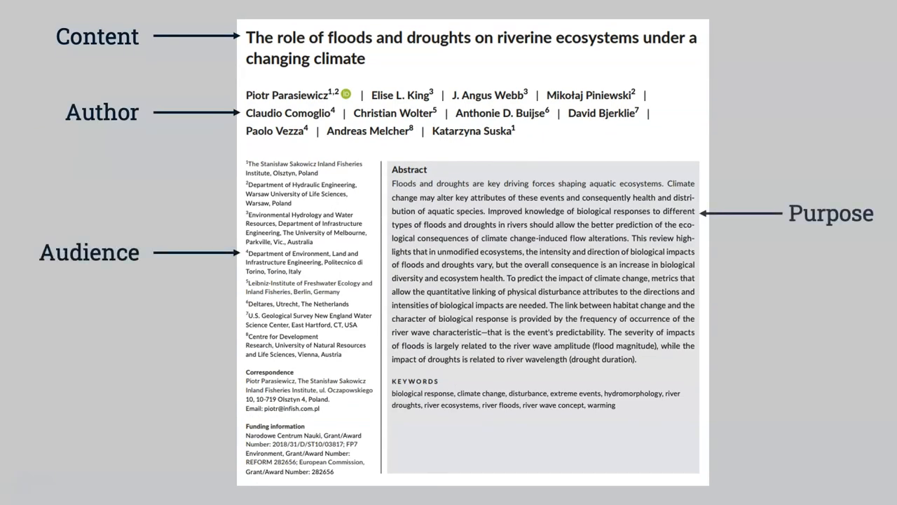
Step: Scroll past the annotated floods and droughts article slide to the USU Libraries homepage
scroll("down", 3)
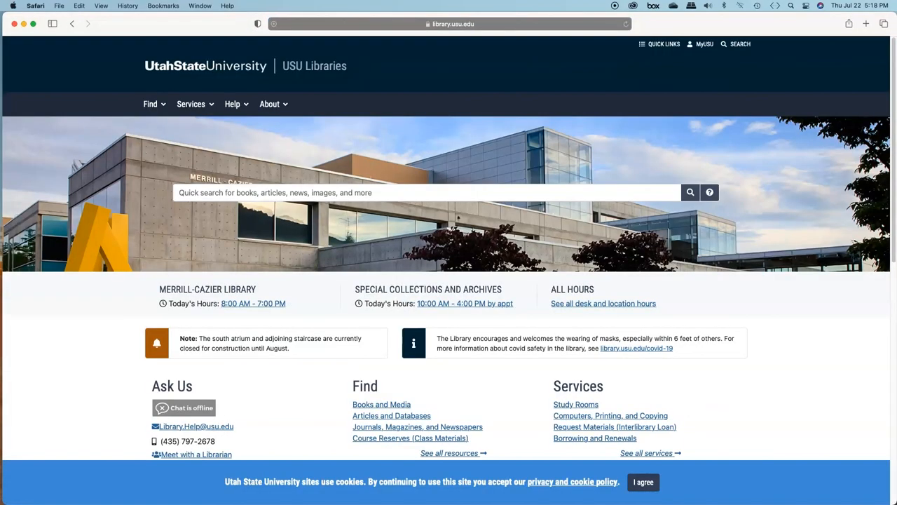
Step: Choose 'Meet with a Librarian' from the Help menu on library.usu.edu
left_click(232, 104)
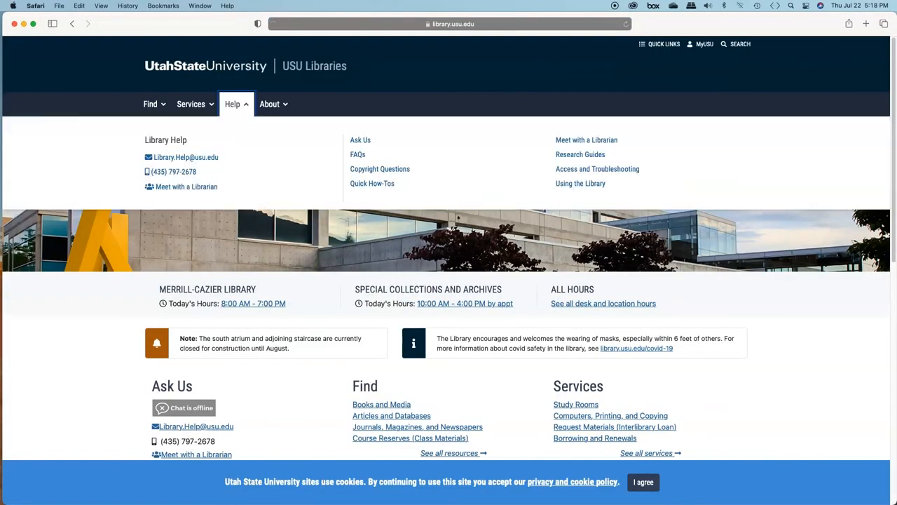
left_click(586, 139)
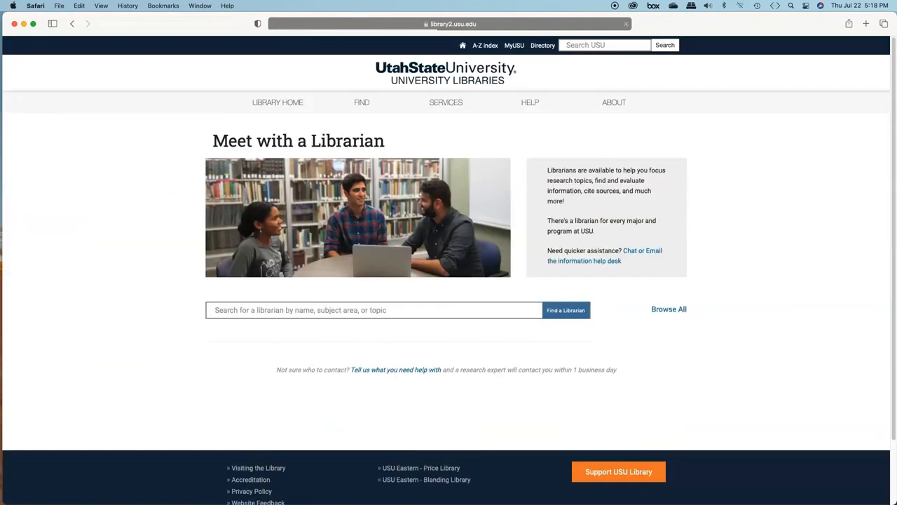